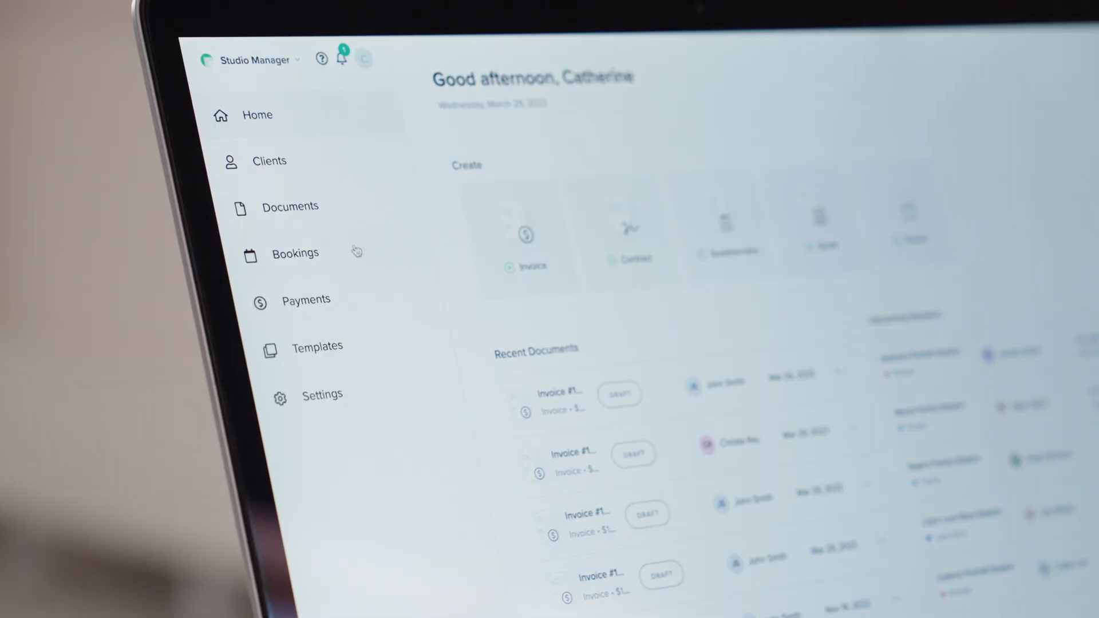
# Show the Bookings calendar for April 2023 with Calendar Sync confirmed.
pyautogui.click(295, 253)
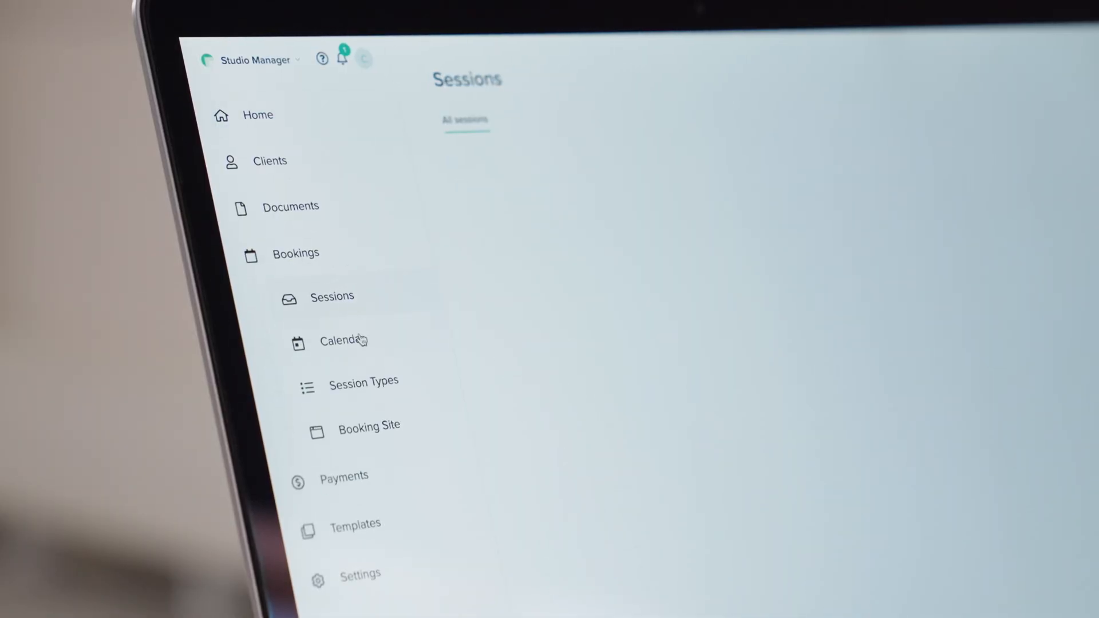
pyautogui.click(343, 341)
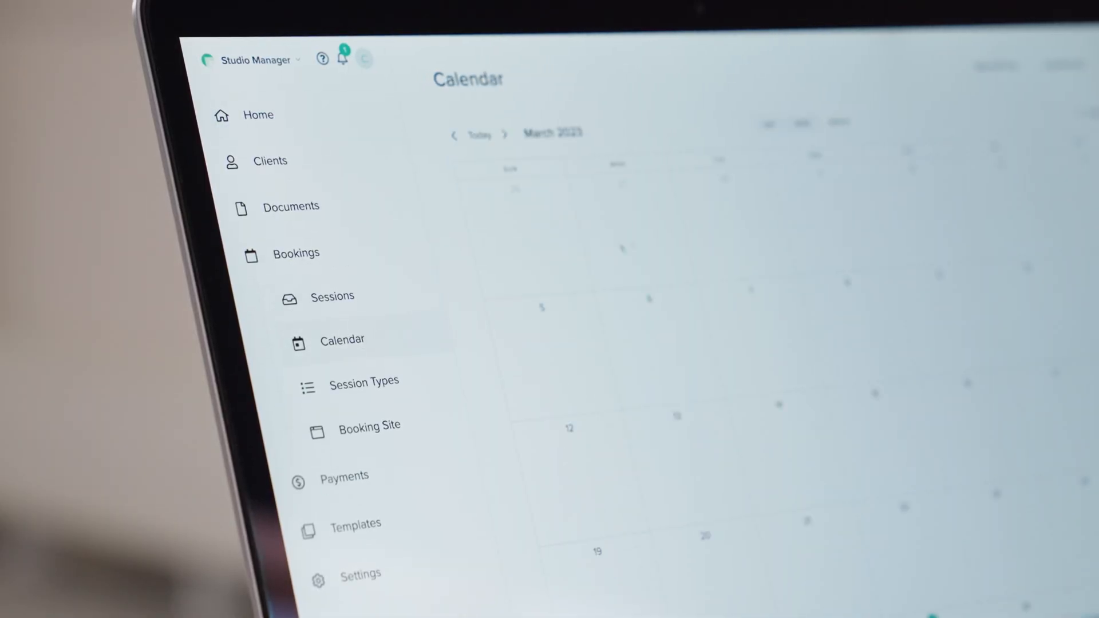
pyautogui.click(750, 199)
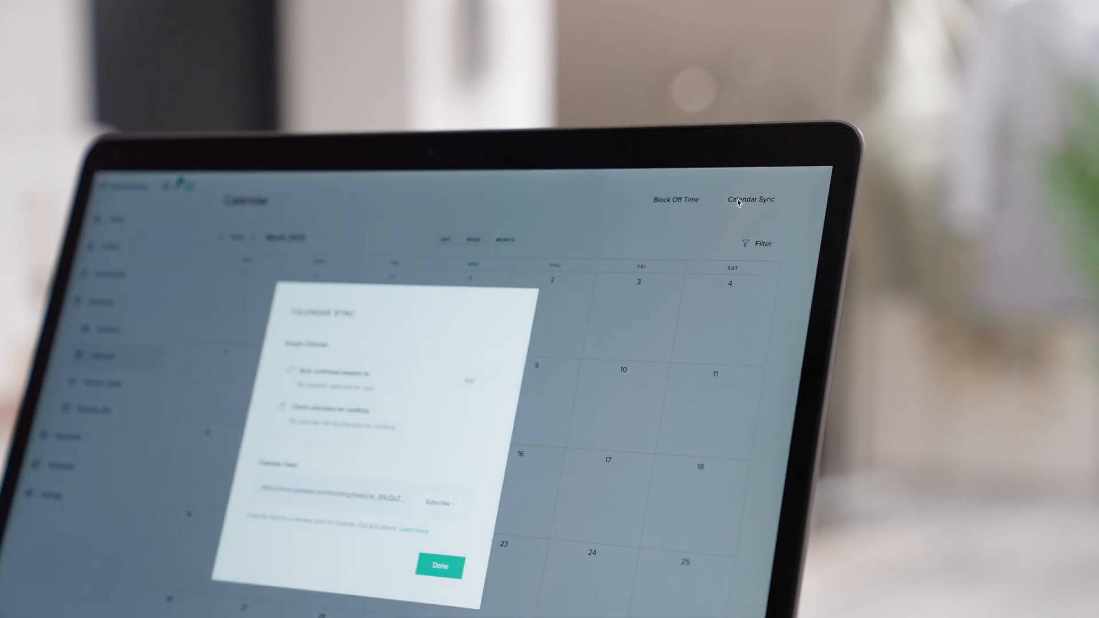
pyautogui.click(439, 565)
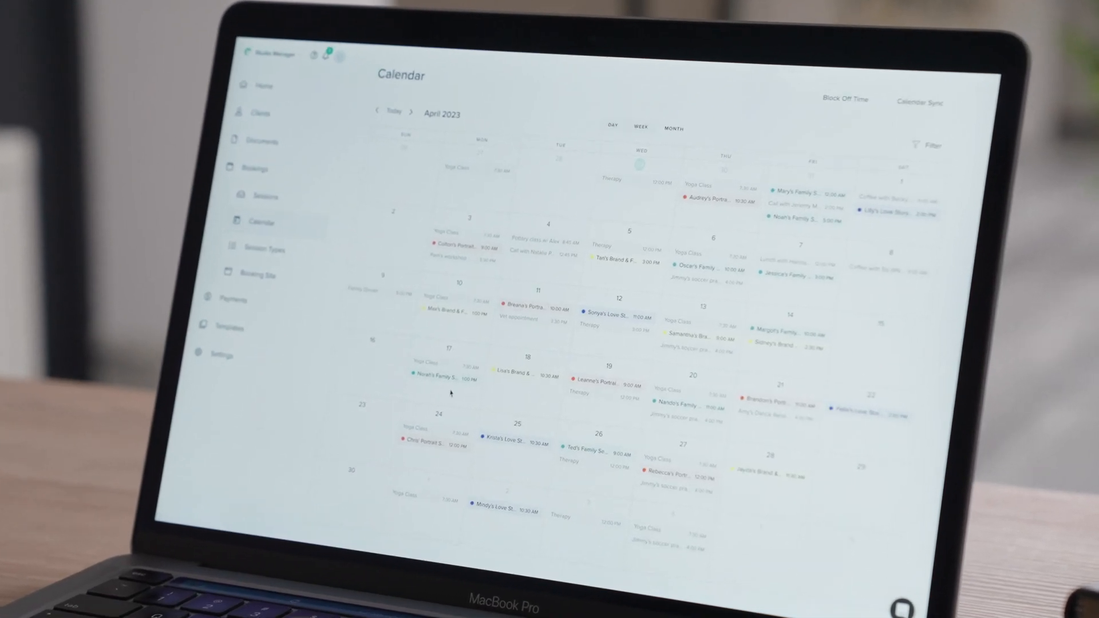
pyautogui.click(919, 102)
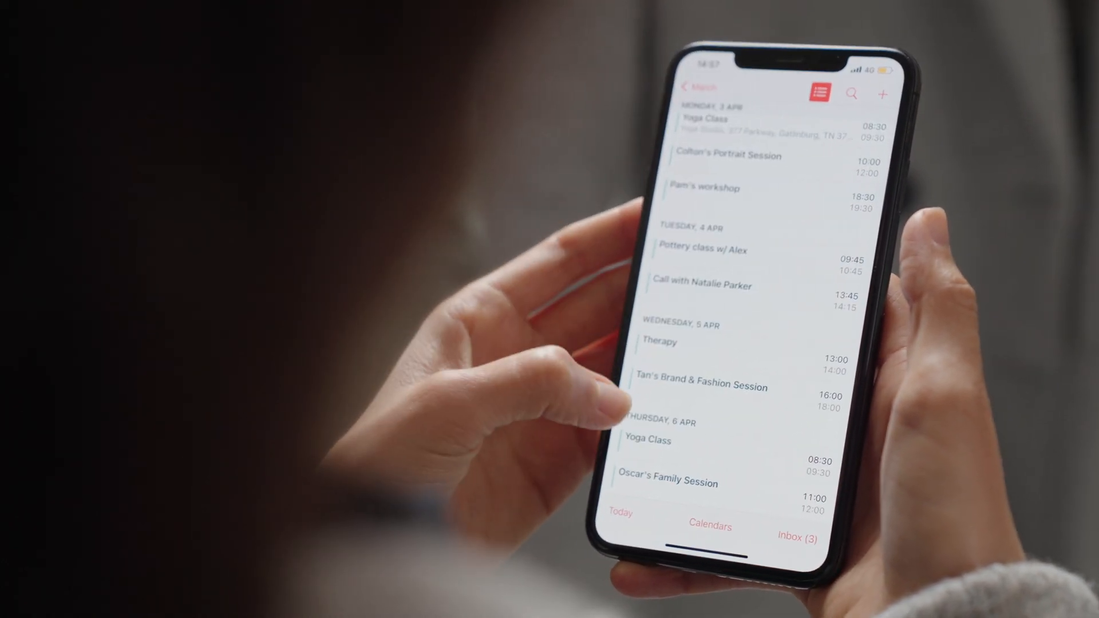
pyautogui.click(699, 386)
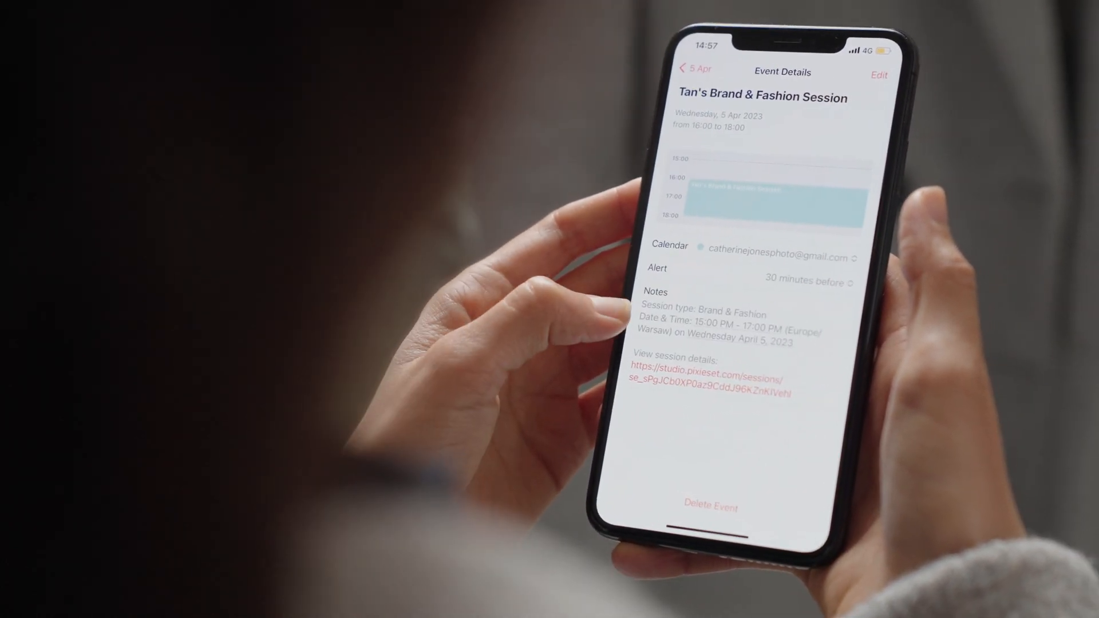
pyautogui.click(693, 72)
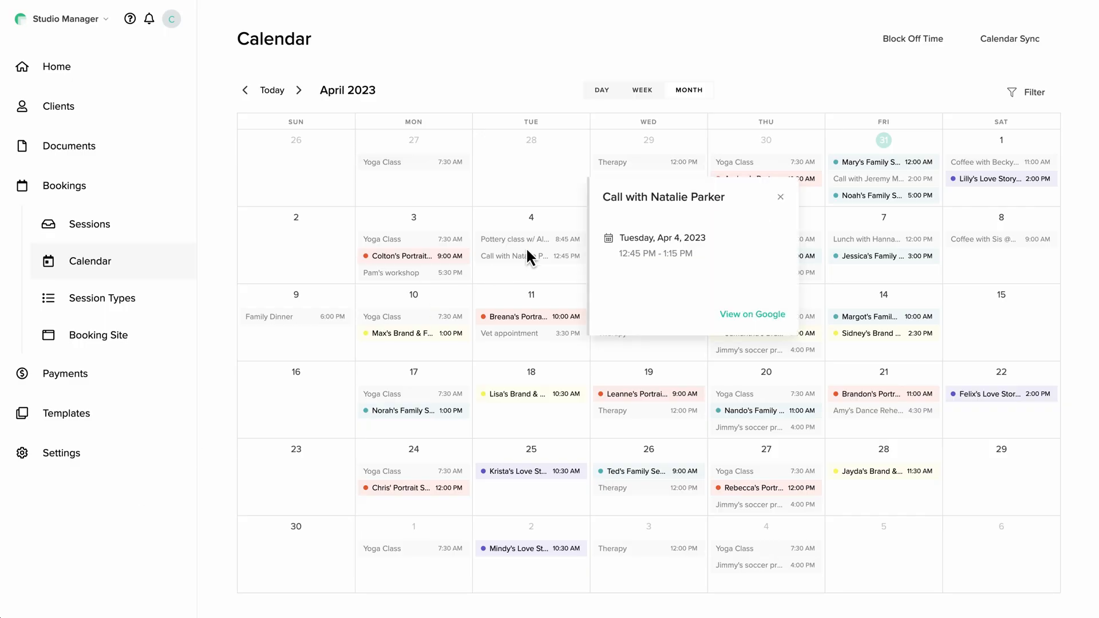
pyautogui.click(780, 196)
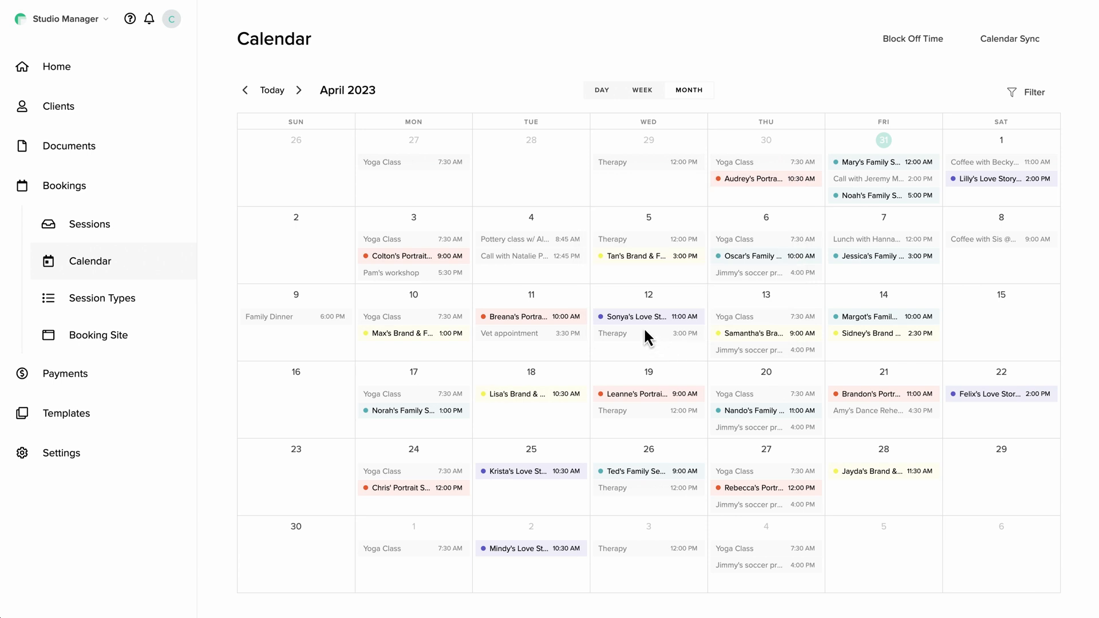
pyautogui.click(633, 316)
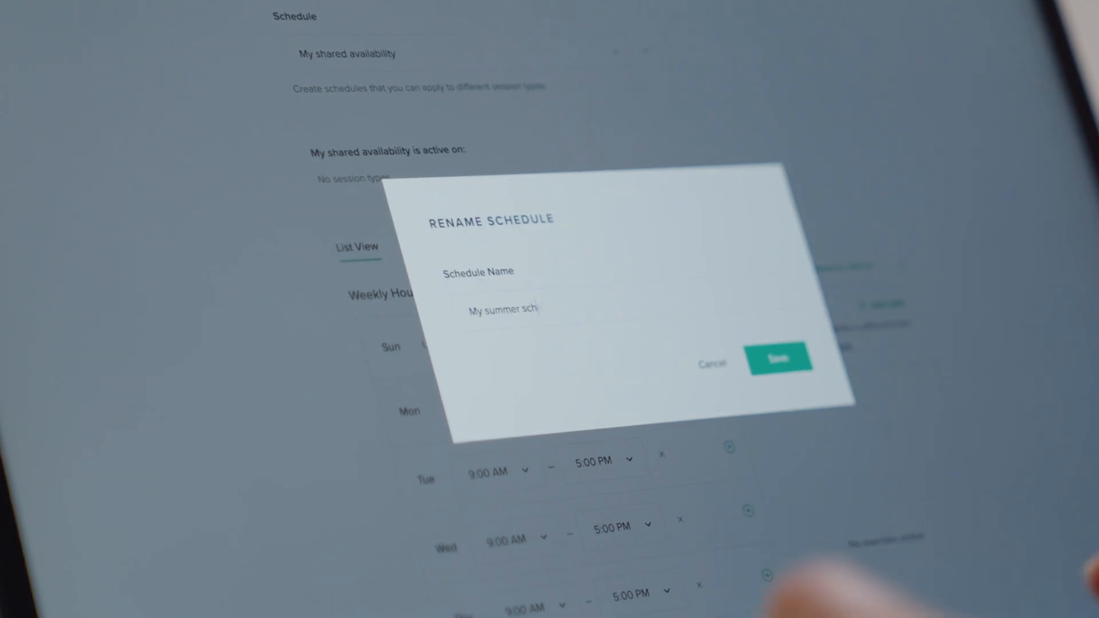
# Save the renamed 'My summer' schedule and set the session type to use a shared schedule.
pyautogui.click(778, 359)
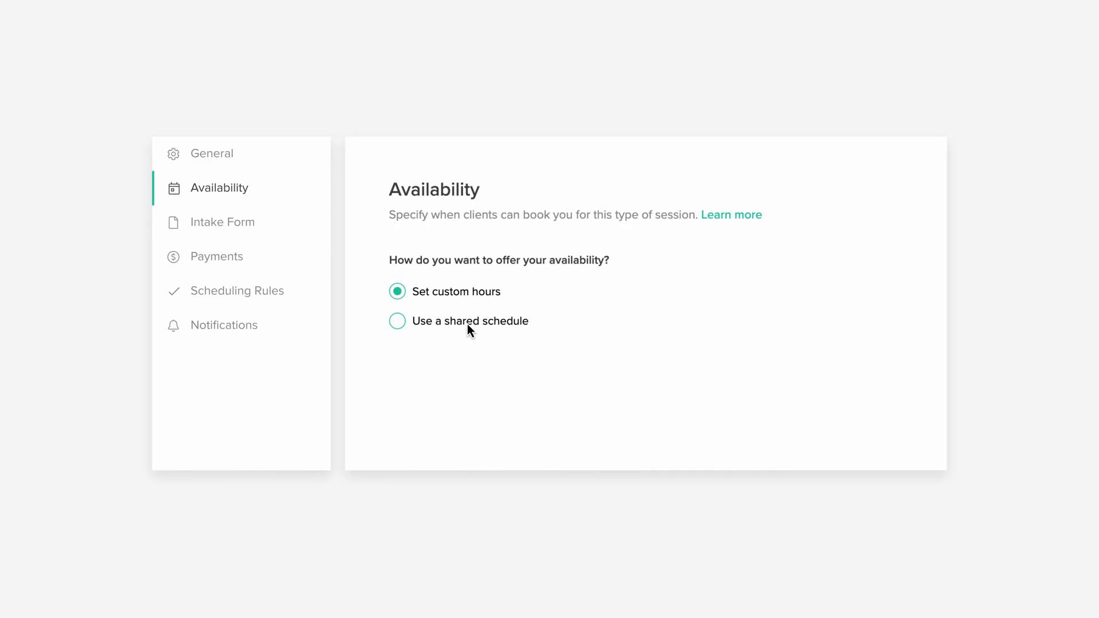
pyautogui.click(397, 320)
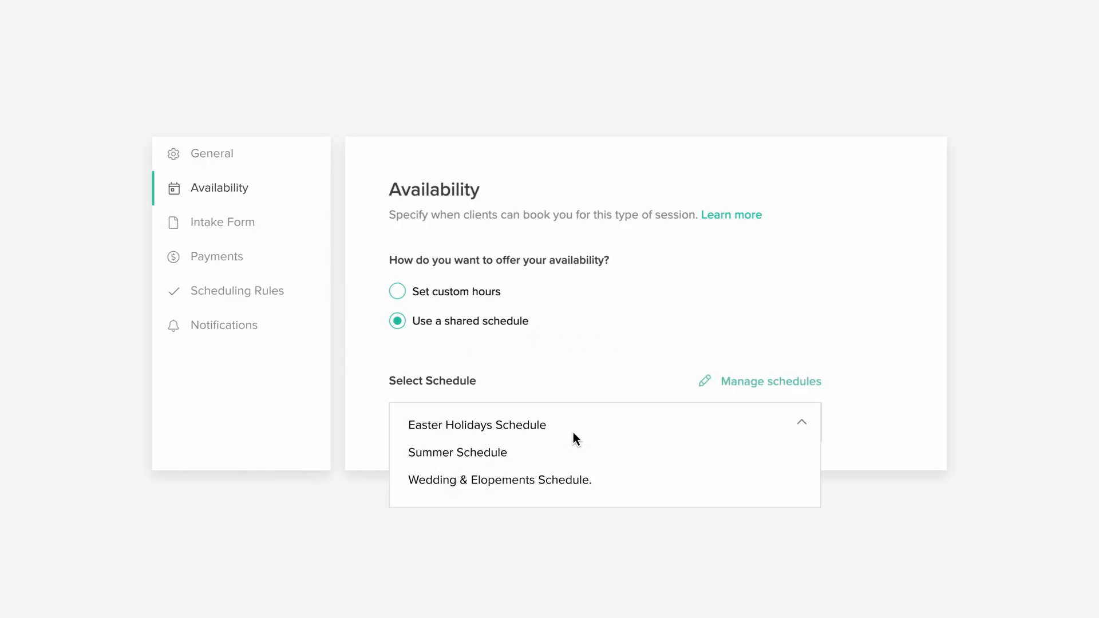
pyautogui.click(457, 452)
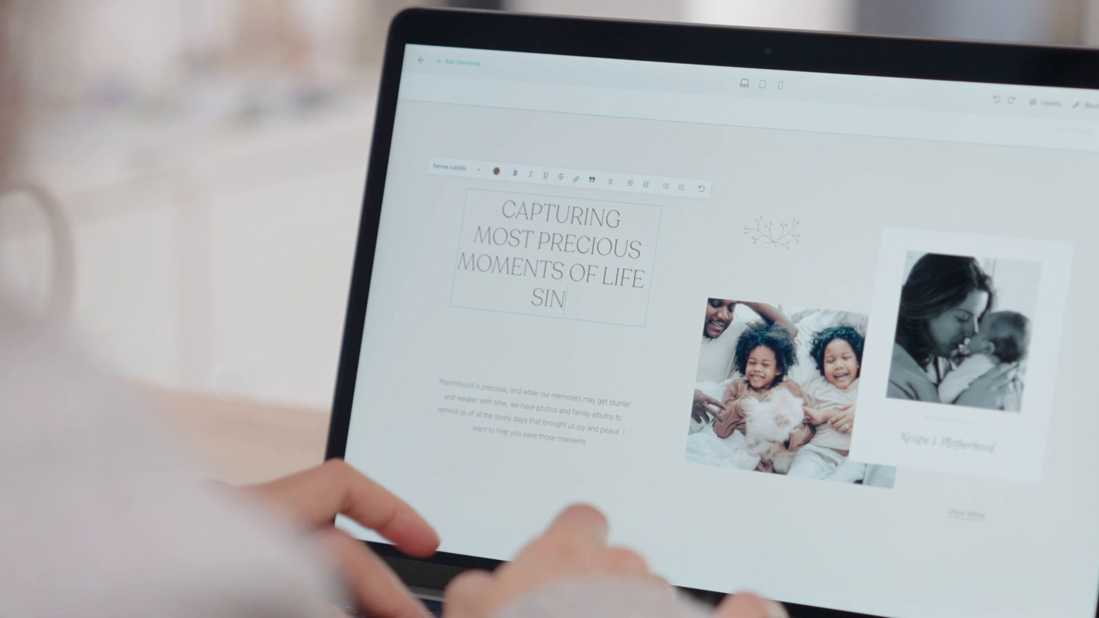
# Extend the heading to read 'Capturing most precious moments of life since 2002'.
pyautogui.write('CE 2002')
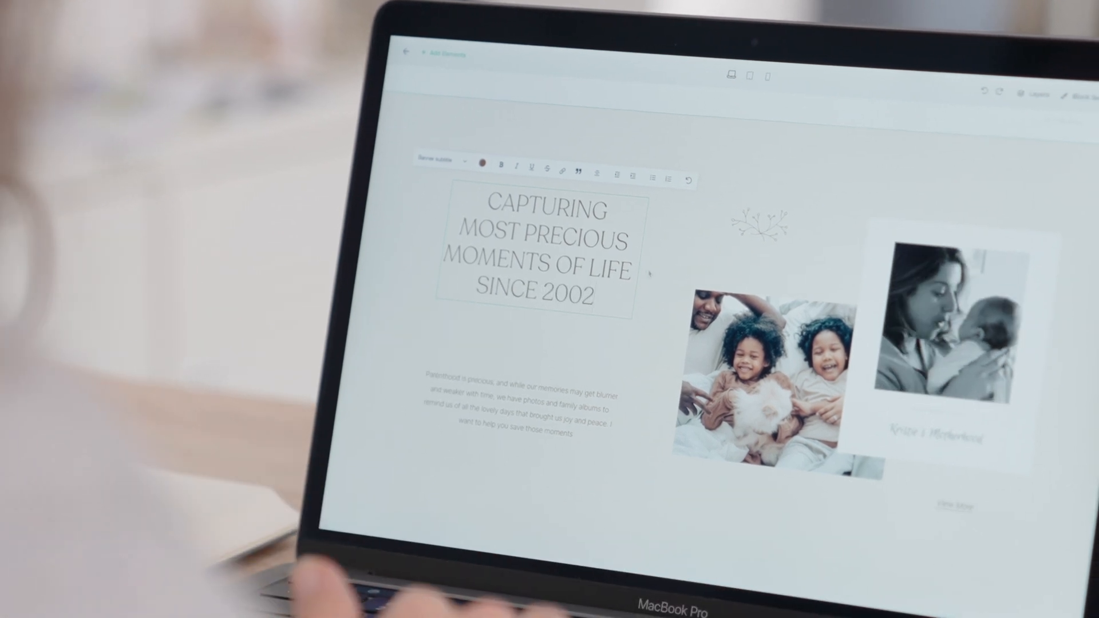
pyautogui.click(482, 162)
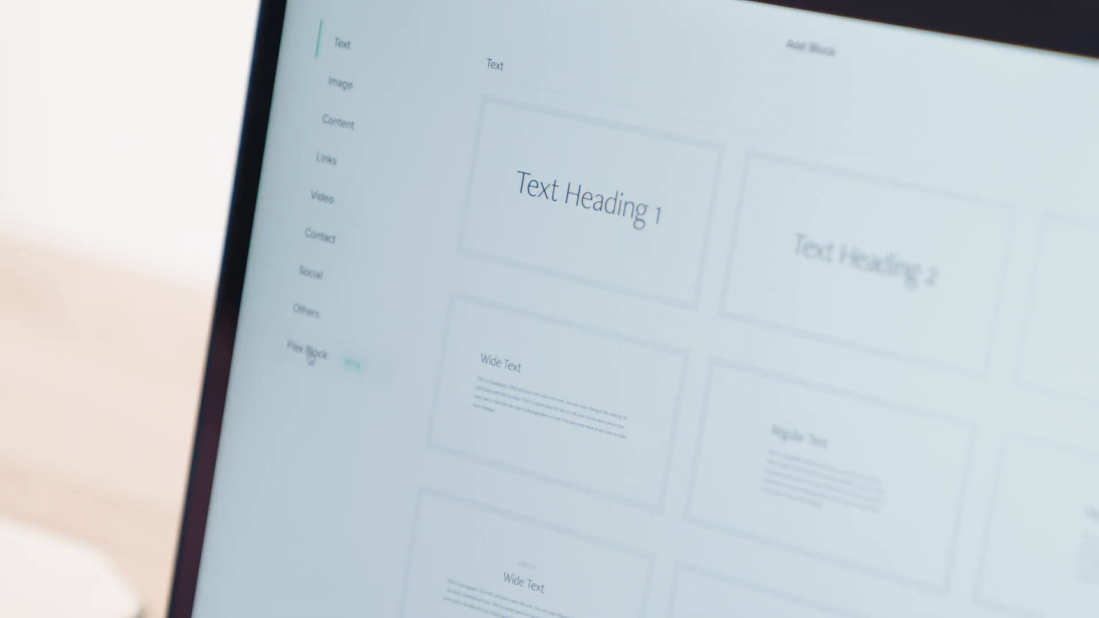
# Browse the Flex Block layouts in Add Block.
pyautogui.click(304, 354)
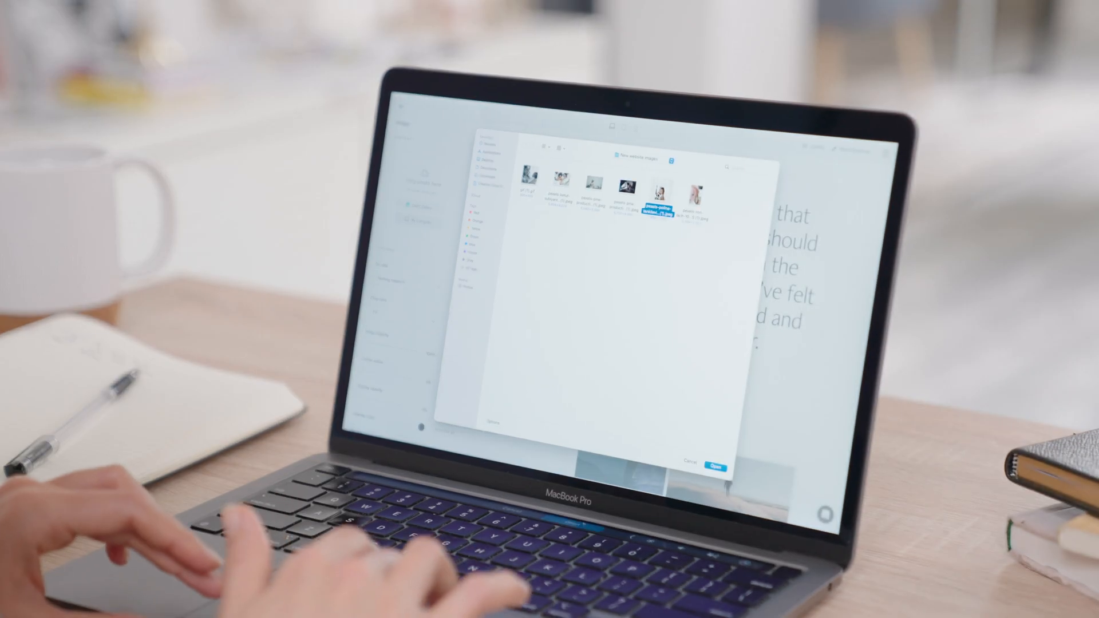
# Upload the chosen family photo onto the page beside the 'feeling loved' text.
pyautogui.click(716, 451)
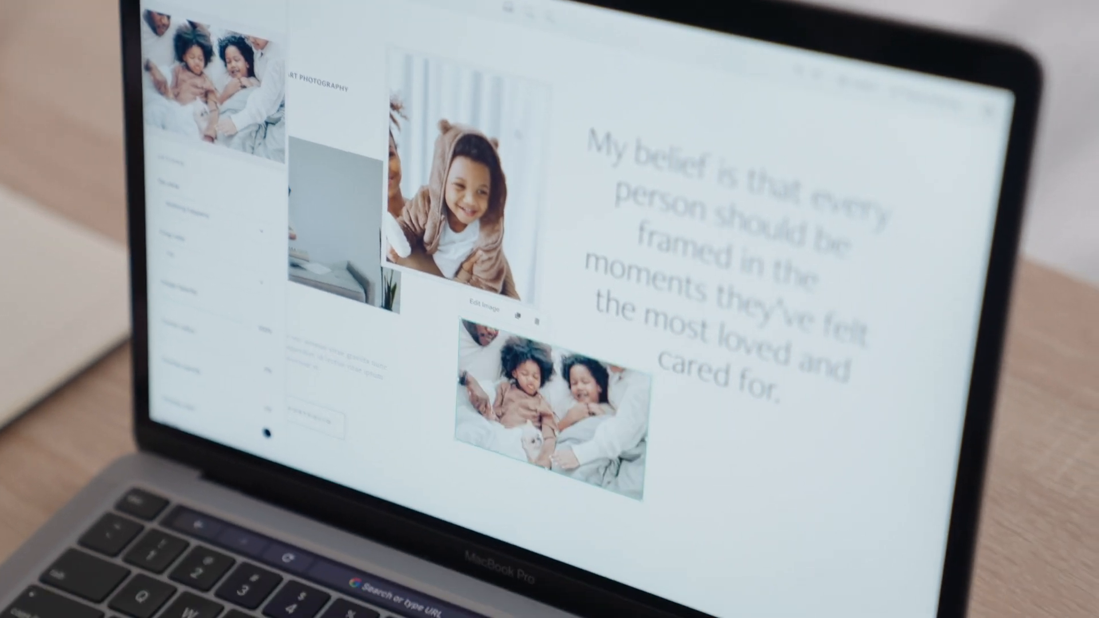
pyautogui.scroll(-3)
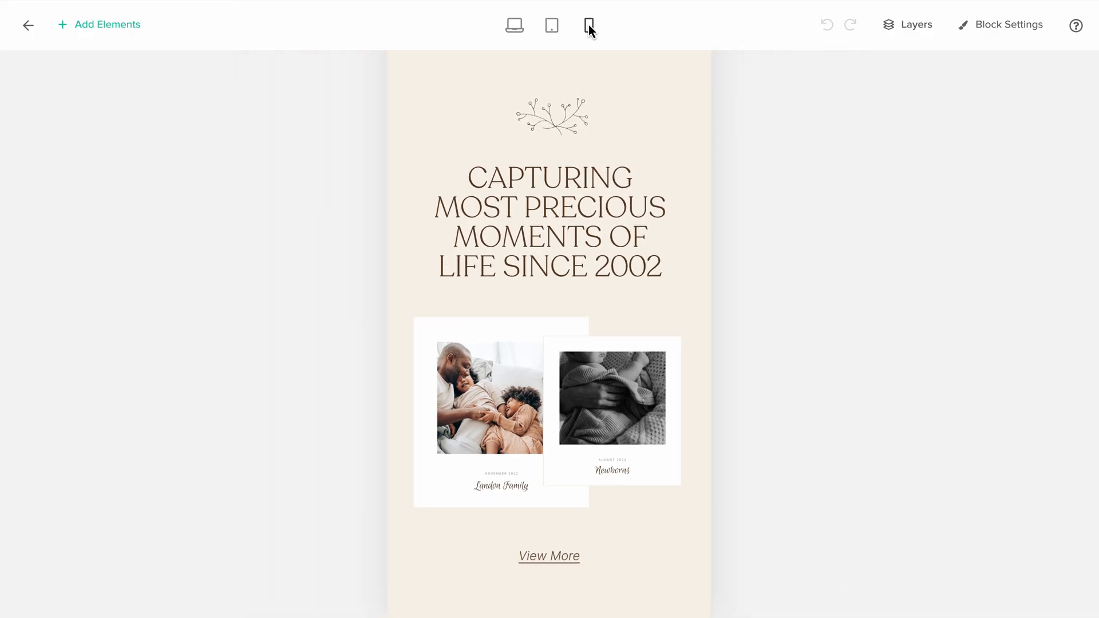
# Preview the page in its phone-sized mobile layout.
pyautogui.click(514, 24)
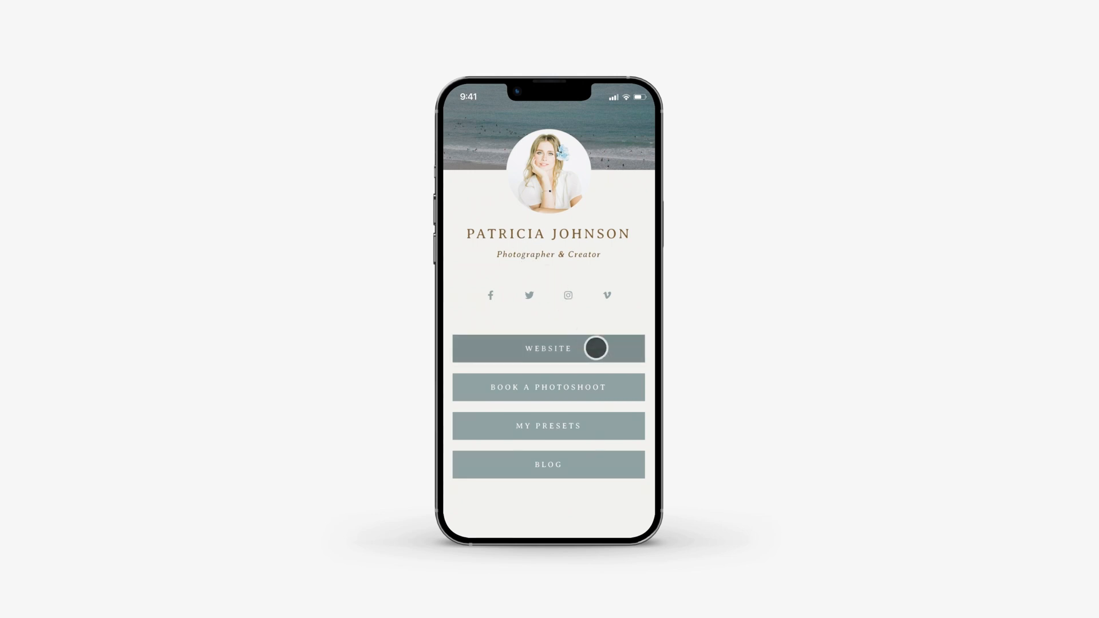
pyautogui.moveTo(611, 426)
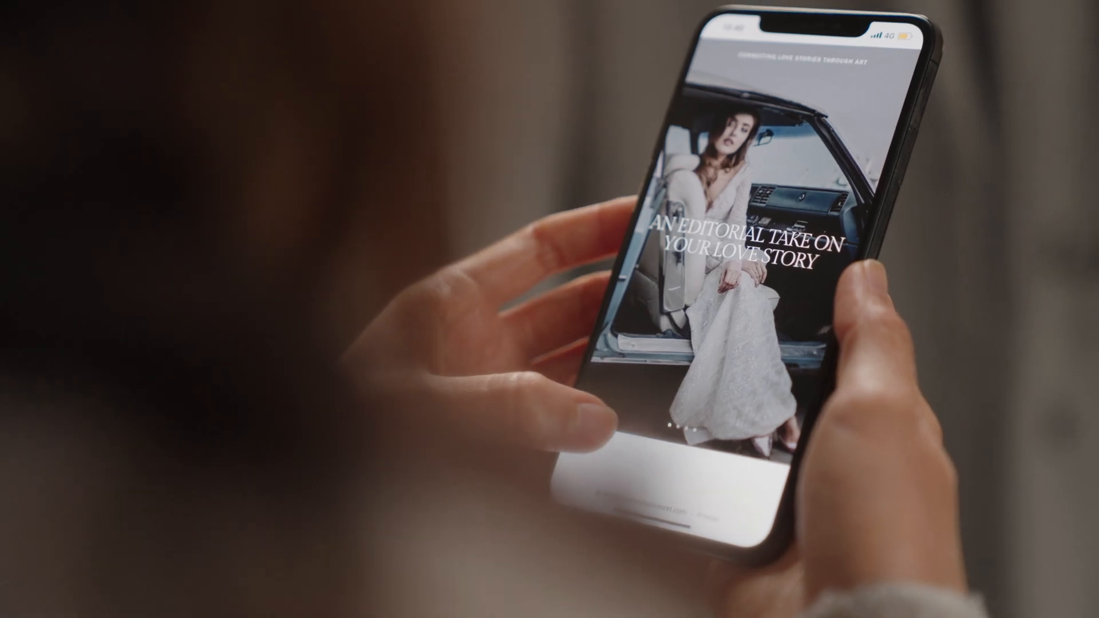
# Scroll through the Sierra-themed site's hero, client and photographer sections on the phone.
pyautogui.scroll(-3)
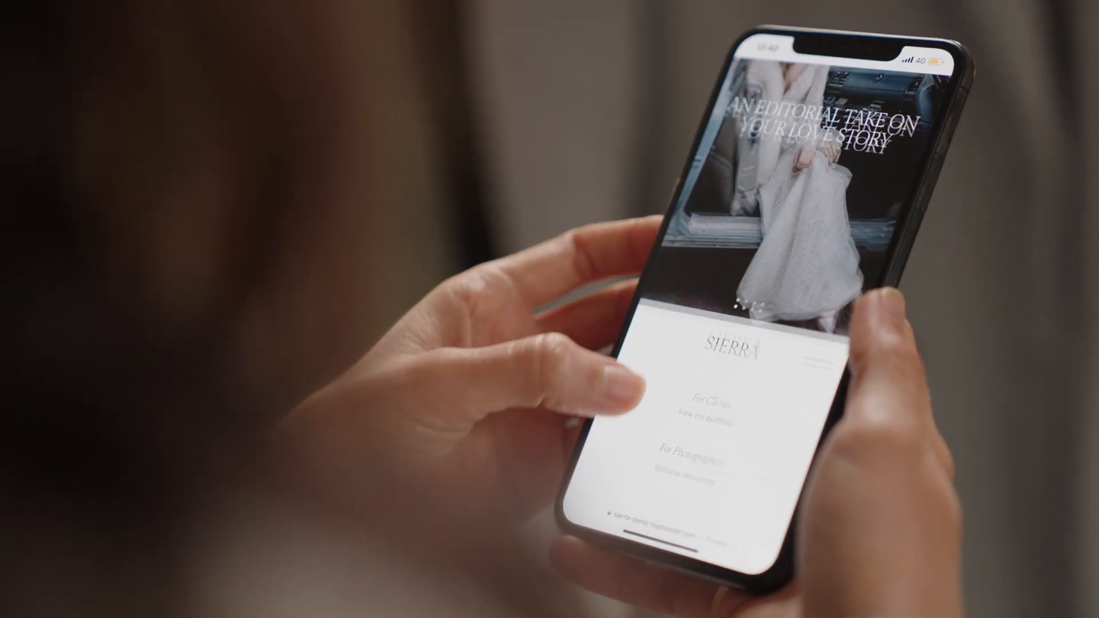
pyautogui.scroll(-3)
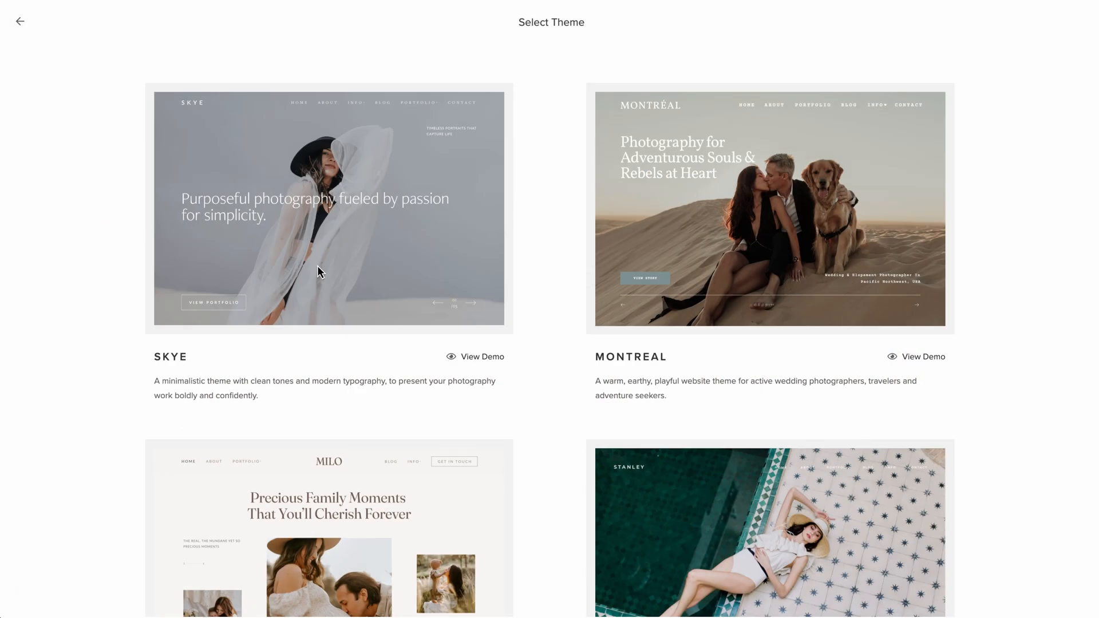
# Apply the Sierra theme to the website from the Select Theme gallery.
pyautogui.scroll(-3)
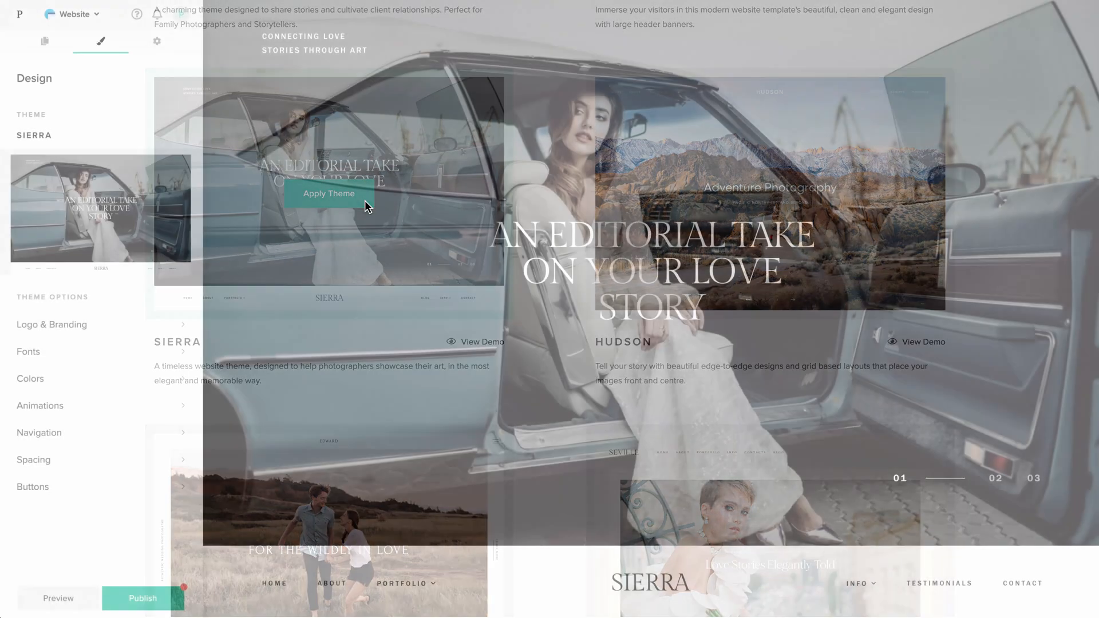
pyautogui.click(329, 195)
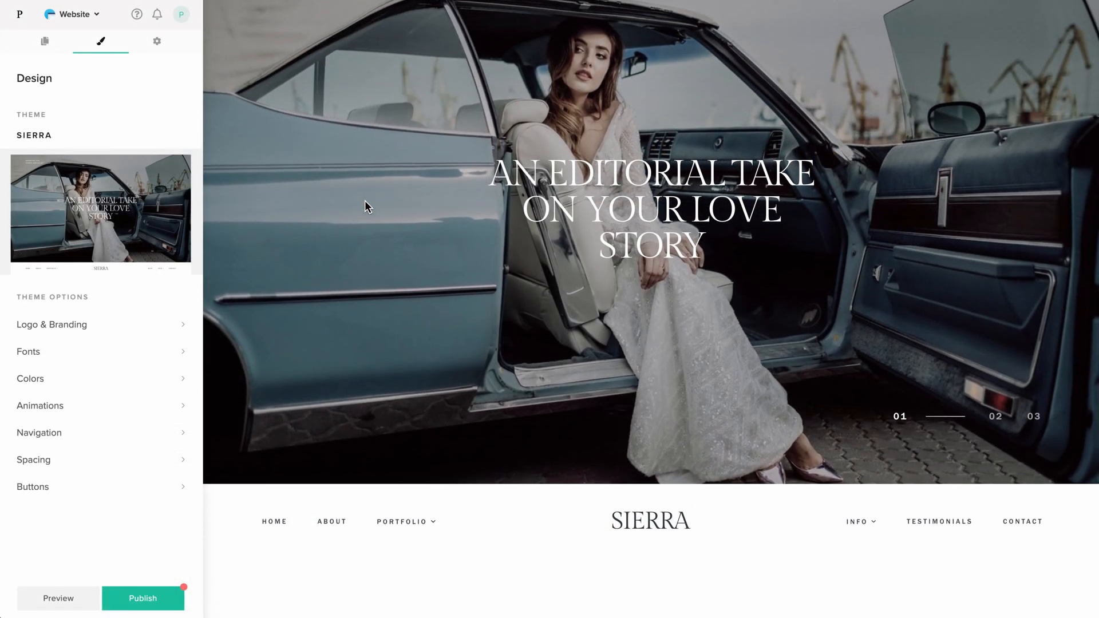